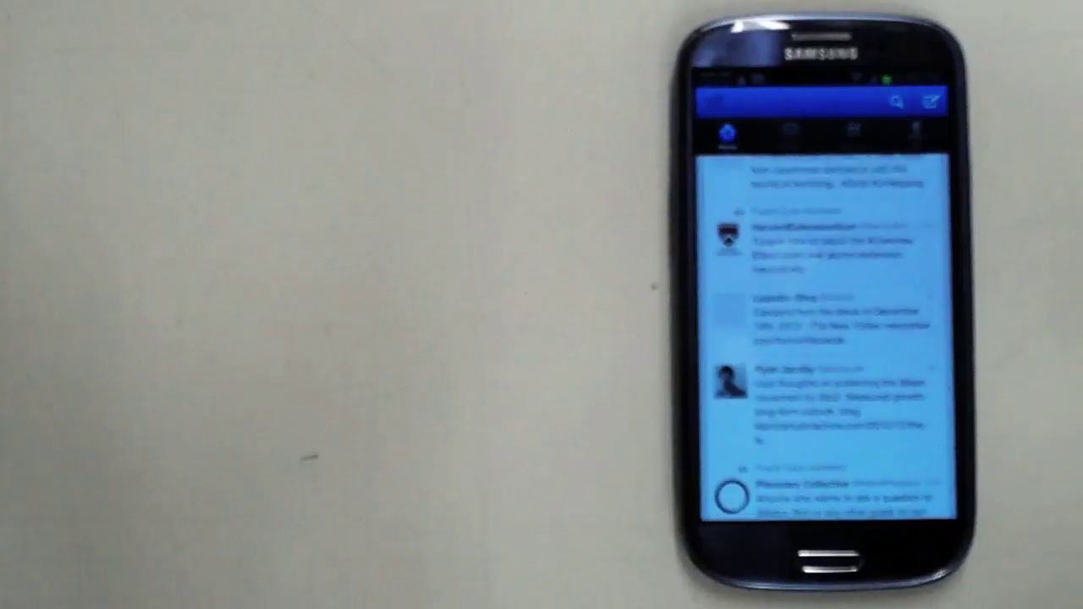
{"action": "scroll", "scroll_direction": "down", "scroll_amount": 3}
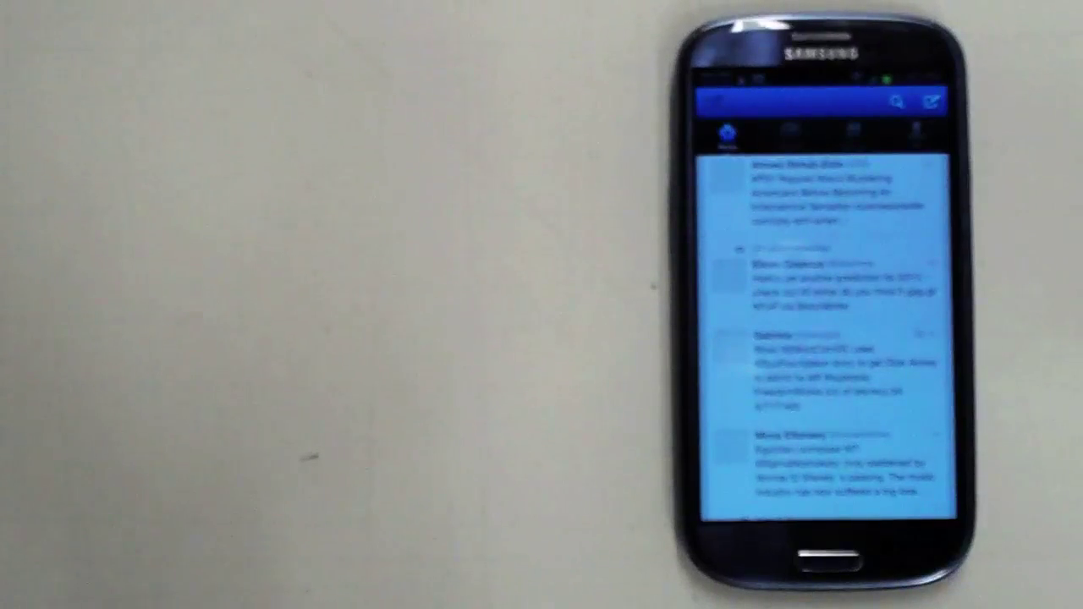